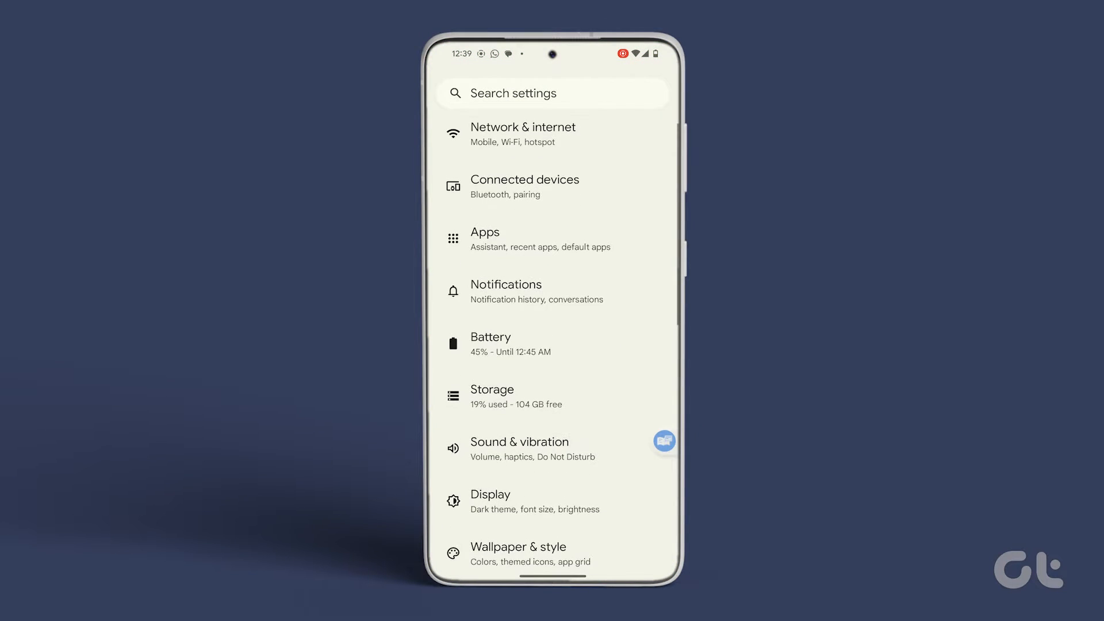
- Switch on 'Allow notification snoozing' in the Notifications settings page
{"action": "left_click", "coordinate": [506, 290]}
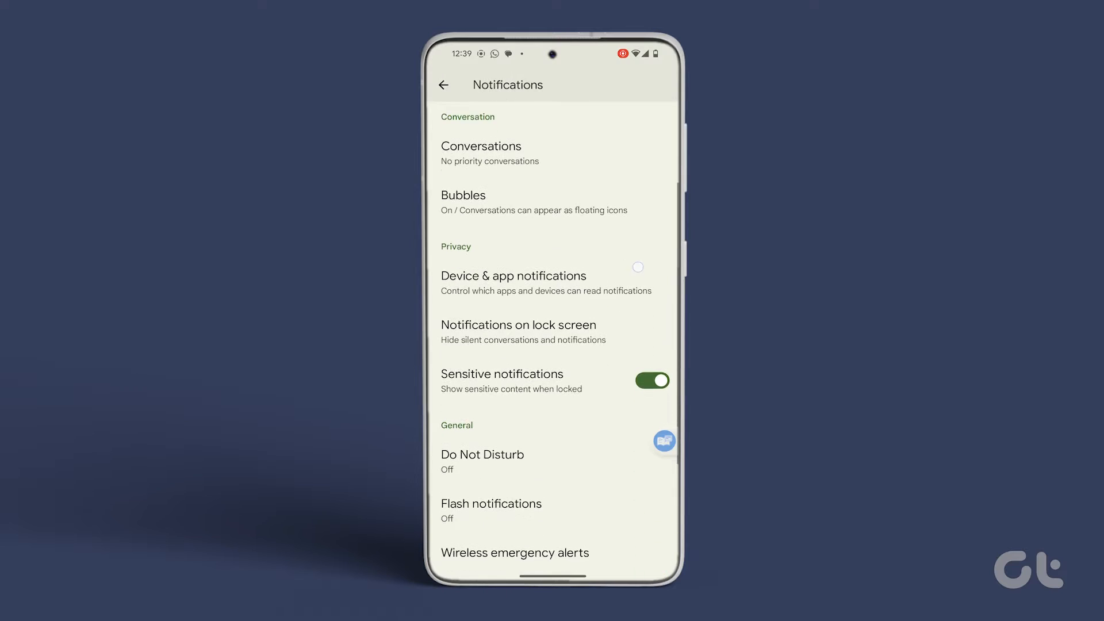
{"action": "scroll", "scroll_direction": "down", "scroll_amount": 3}
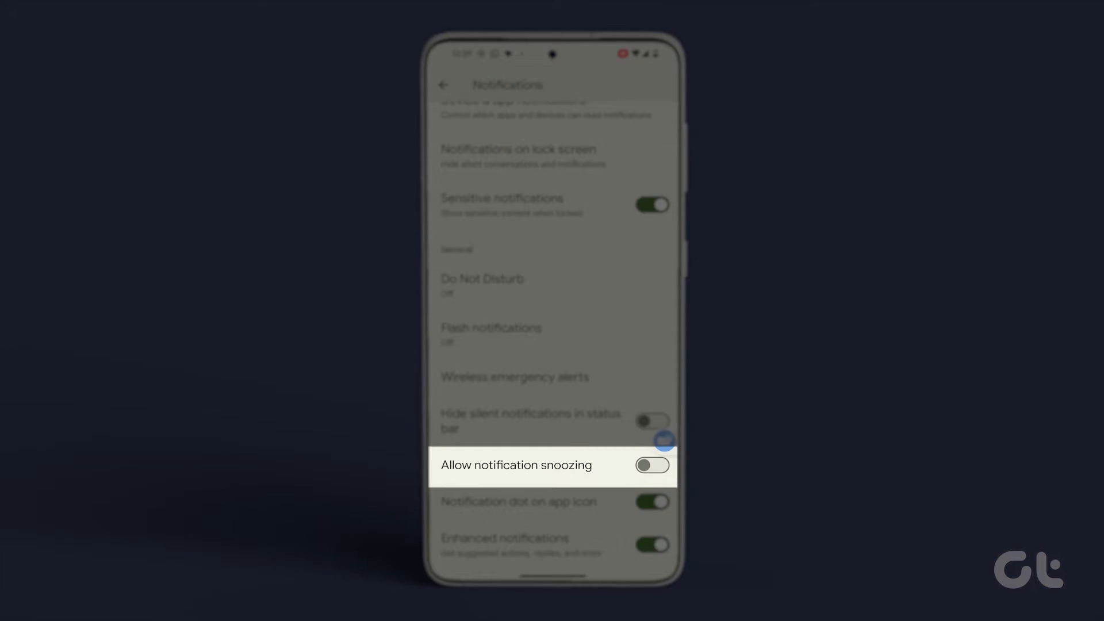
{"action": "left_click", "coordinate": [651, 465]}
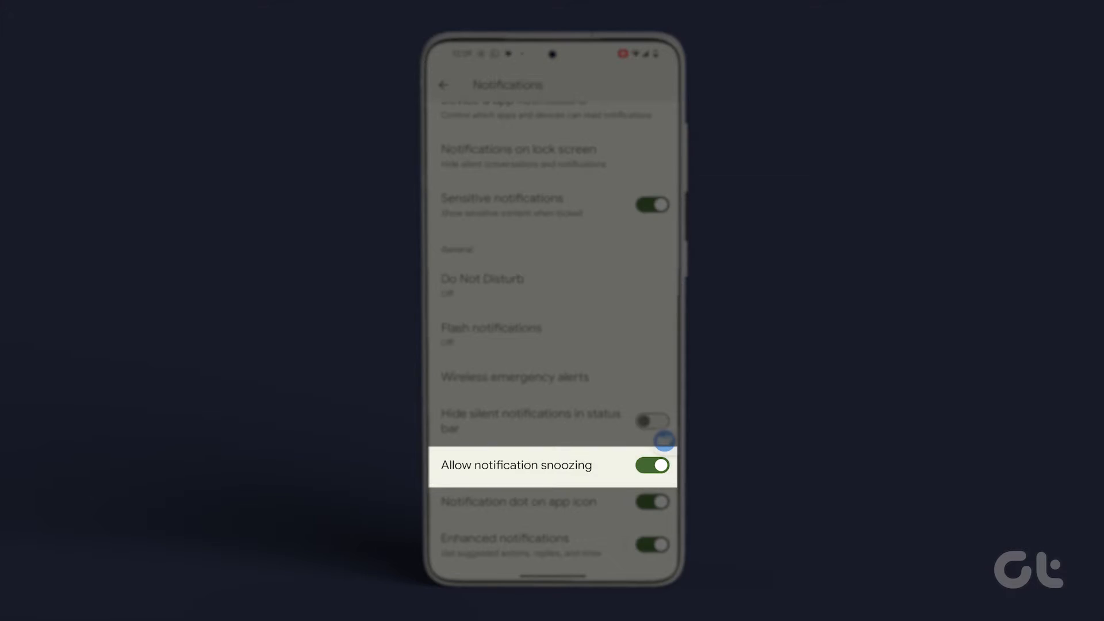
{"action": "scroll", "scroll_direction": "up", "scroll_amount": 3}
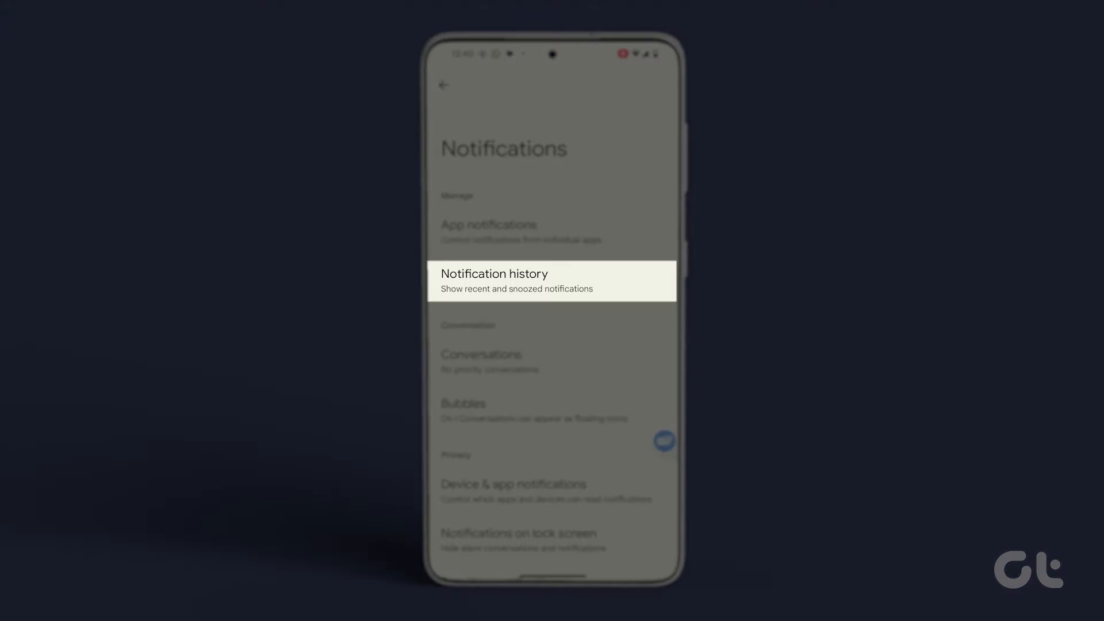
- Switch on 'Use notification history' and pull down the notification shade
{"action": "left_click", "coordinate": [551, 281]}
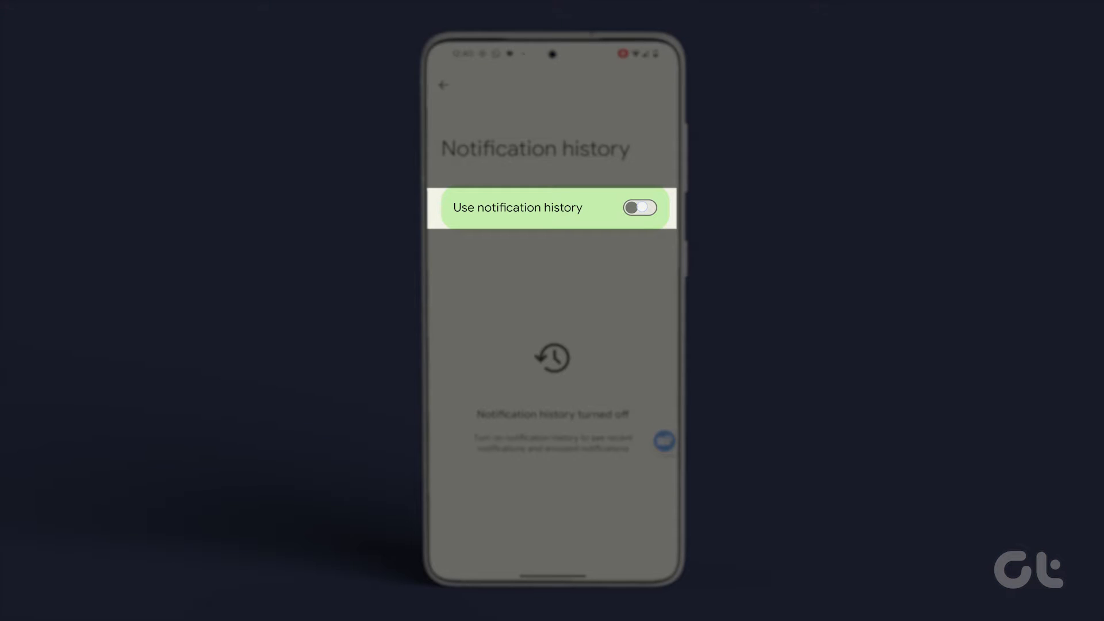
{"action": "left_click", "coordinate": [638, 207]}
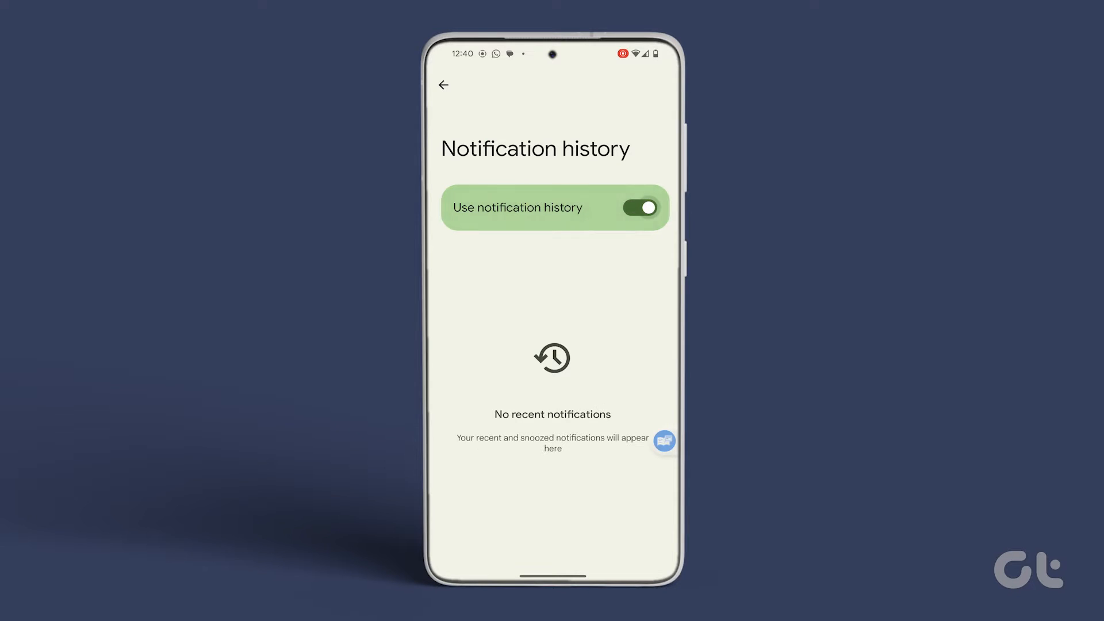
{"action": "left_click", "coordinate": [443, 84]}
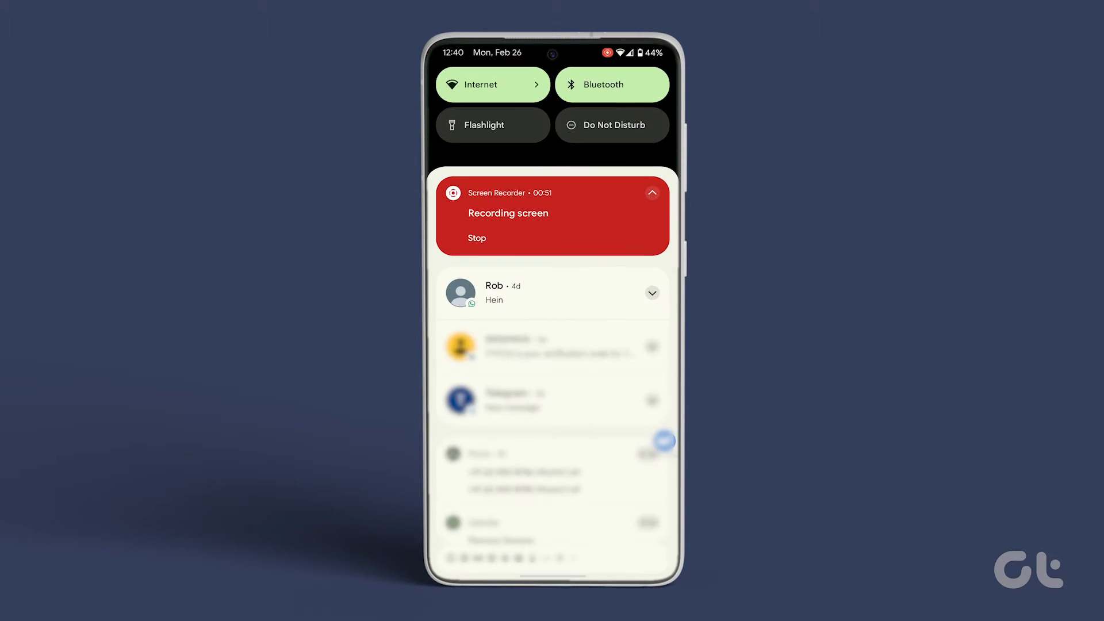
- Snooze Rob's WhatsApp message for 1 hour and show the other duration choices
{"action": "left_click", "coordinate": [651, 293]}
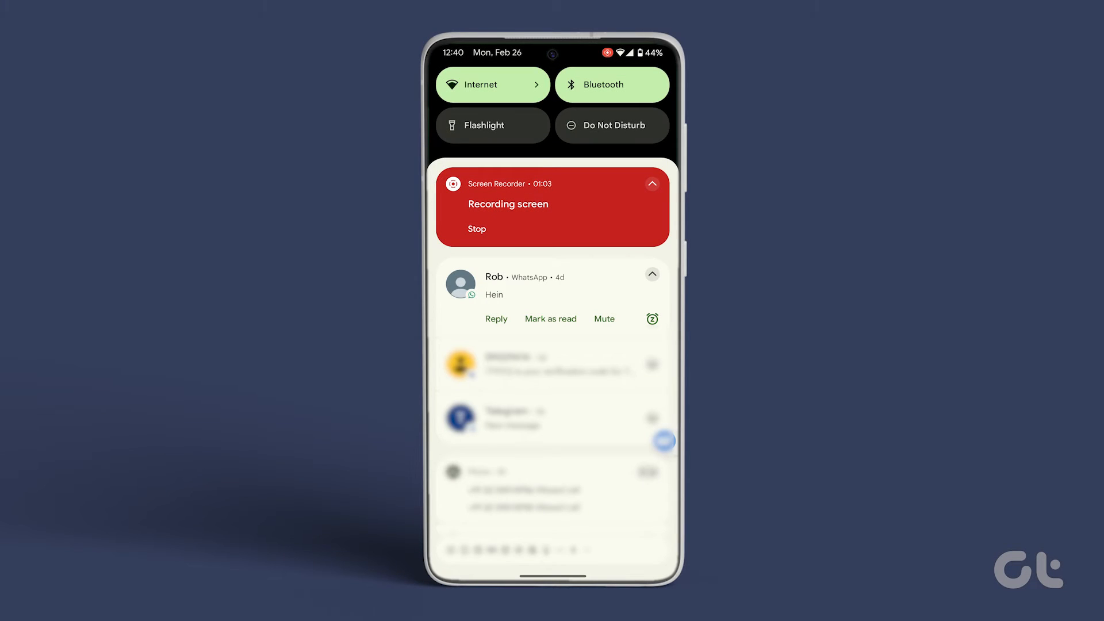
{"action": "left_click", "coordinate": [651, 319]}
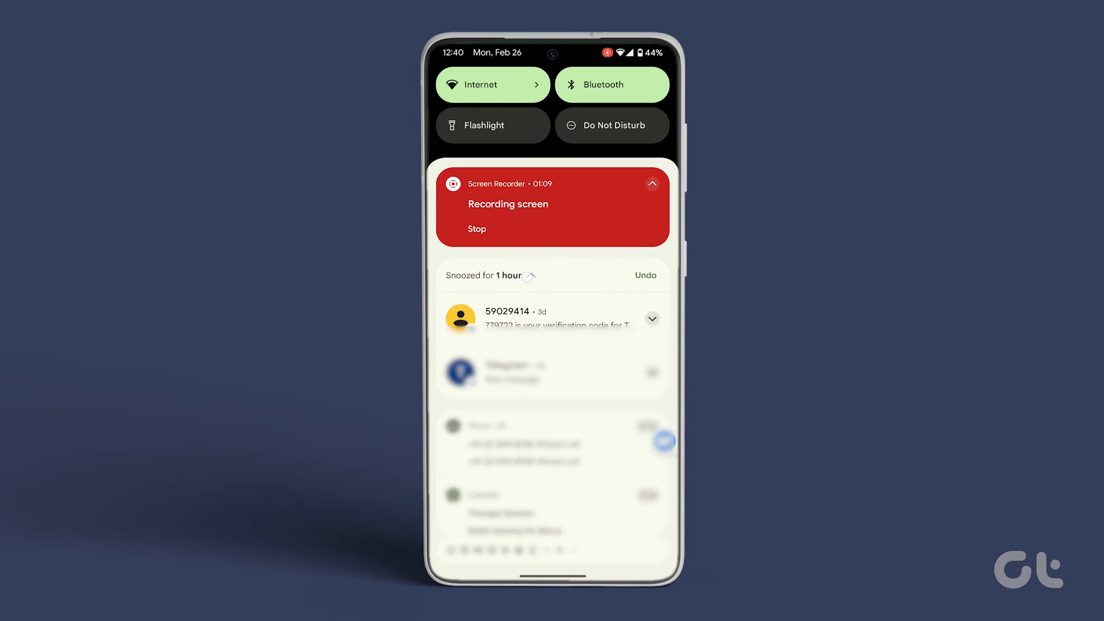
{"action": "left_click", "coordinate": [528, 275]}
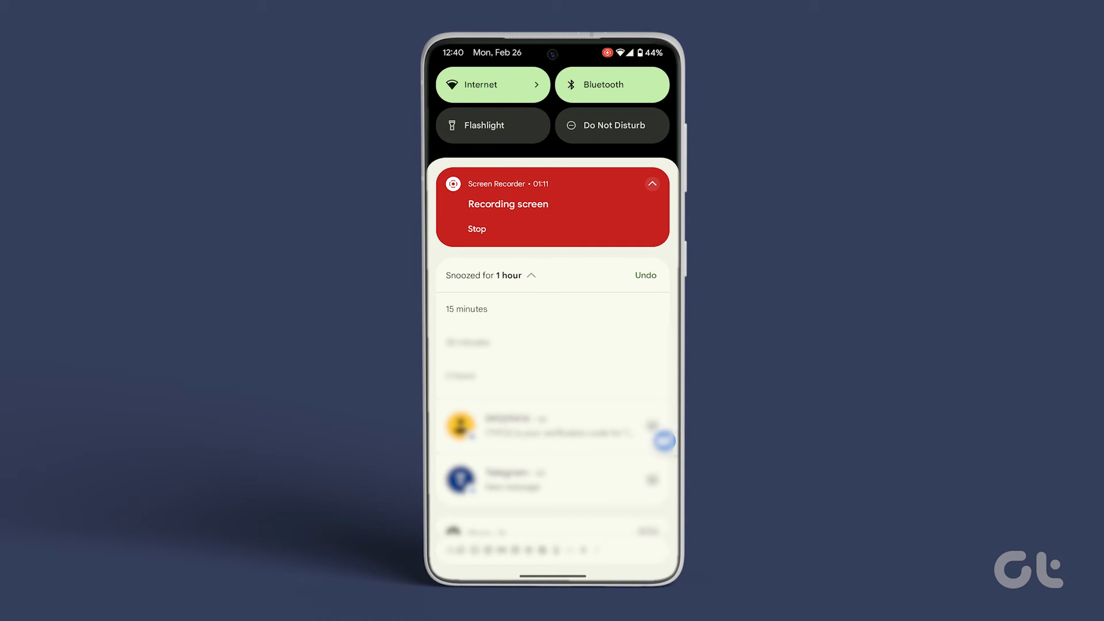